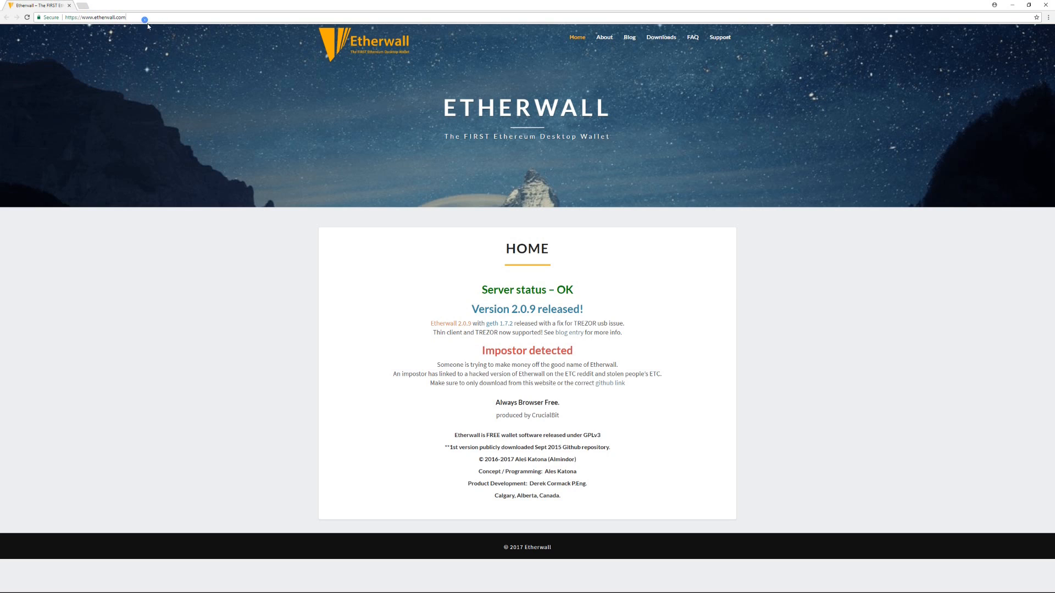
mouse_move(439, 139)
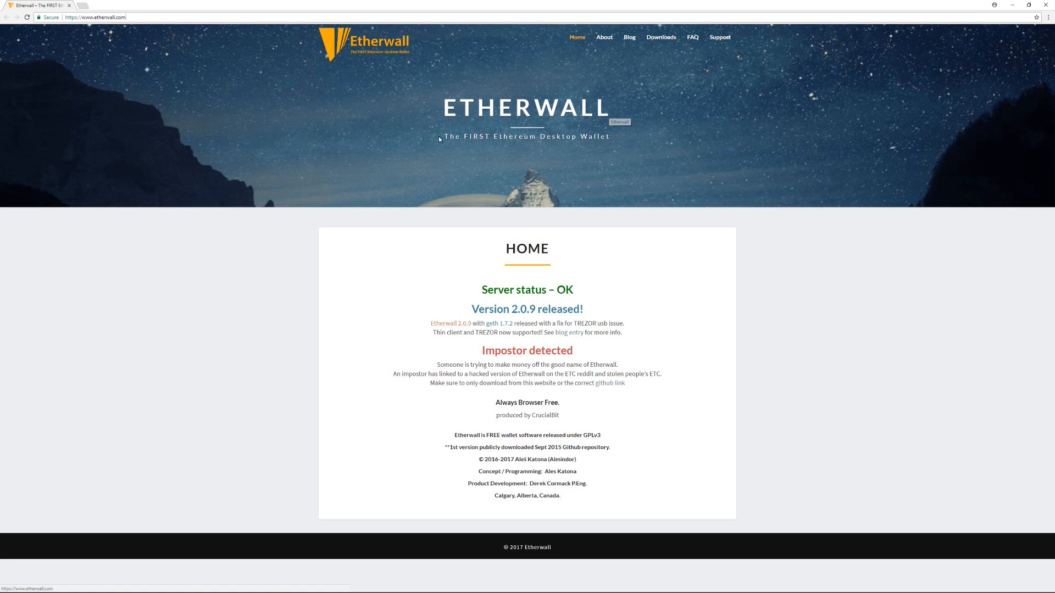
mouse_move(442, 276)
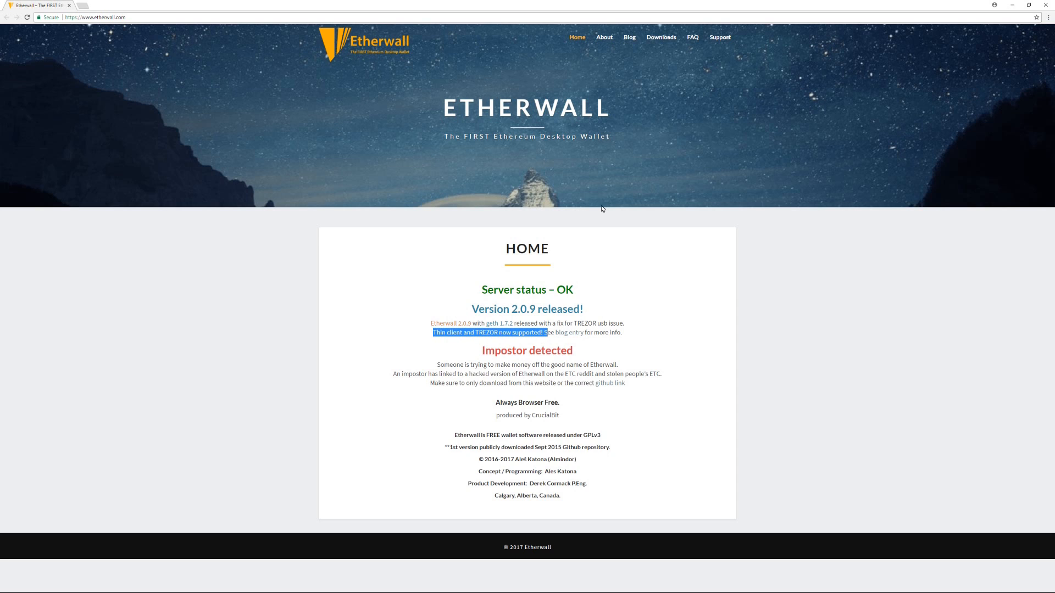
Open the Etherwall Downloads page, browse the platforms, and download the 2.0.9 zip archive
click(660, 37)
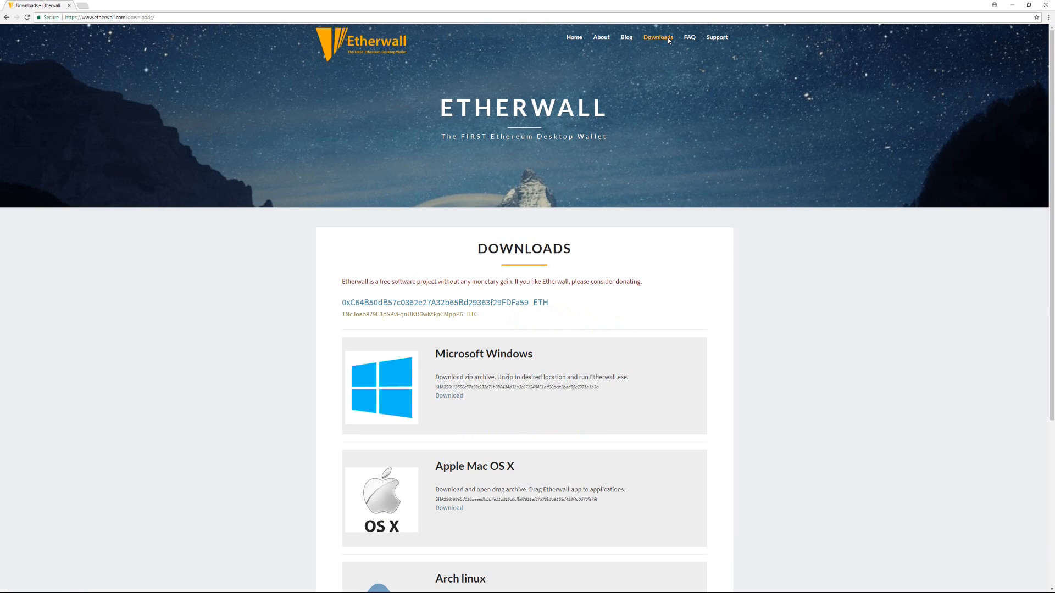
mouse_move(498, 200)
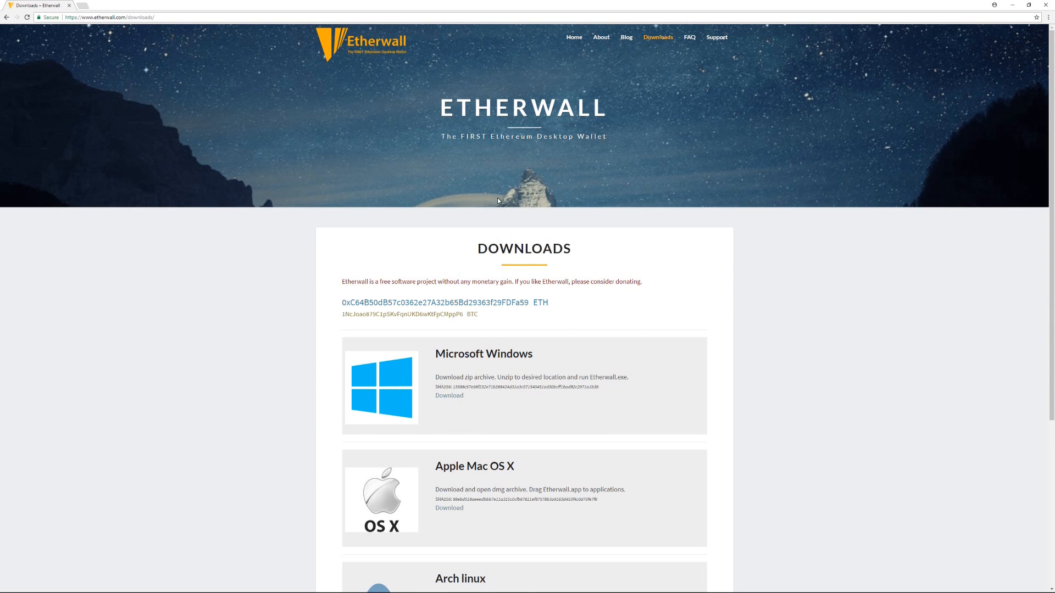
scroll(down, 3)
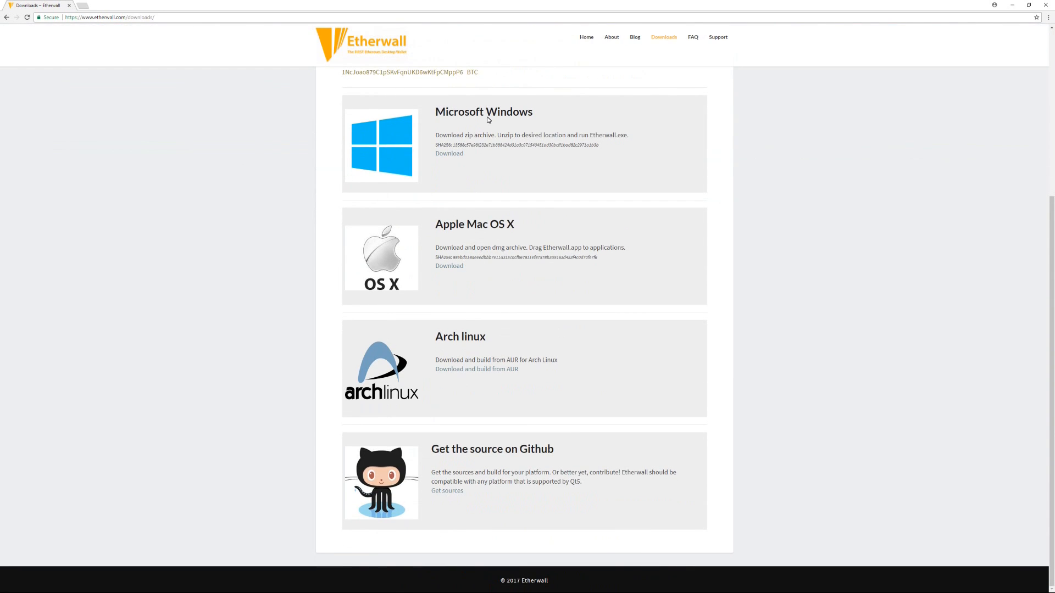
double_click(483, 112)
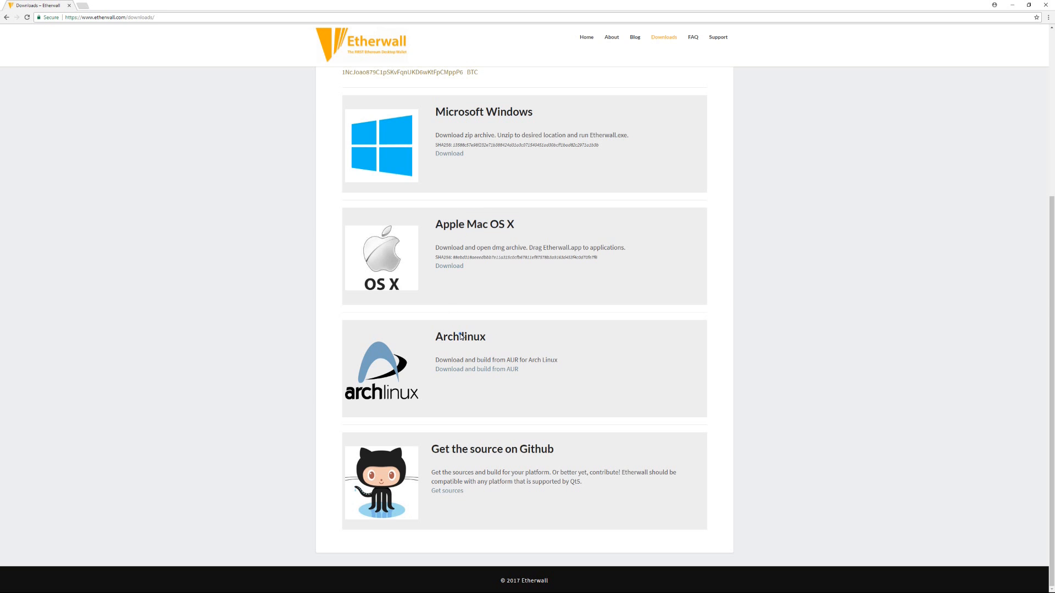
scroll(up, 3)
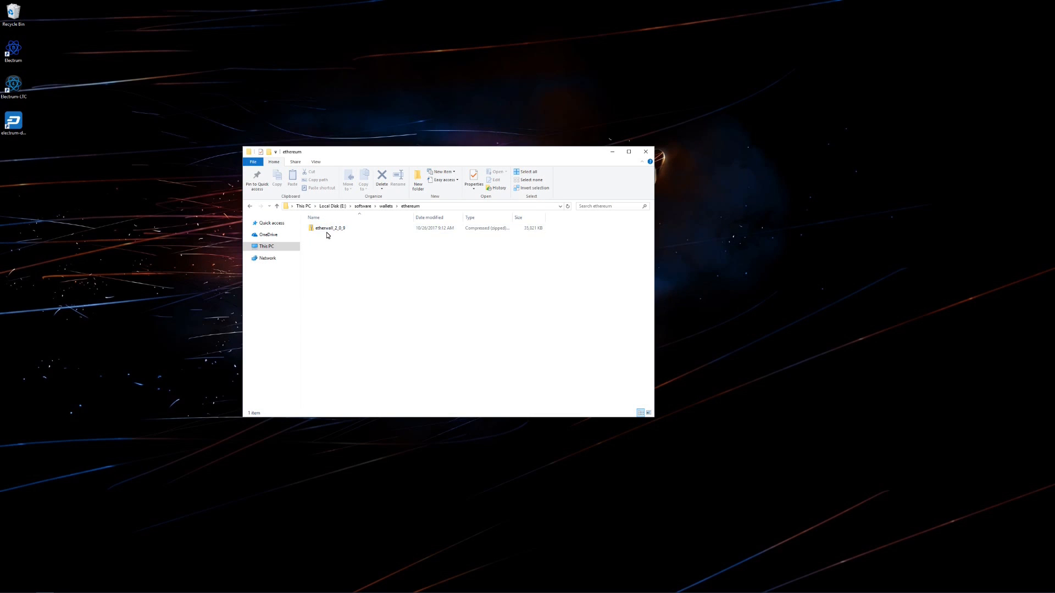
Extract the etherwall_2_0_9 zip into its suggested same-named folder with Extract All
right_click(330, 228)
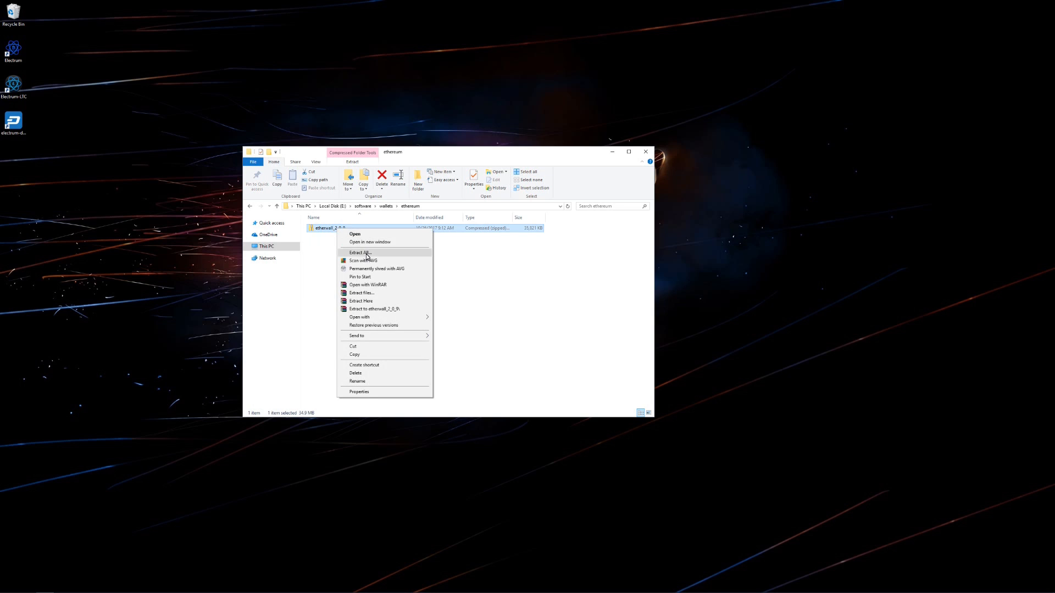
click(360, 252)
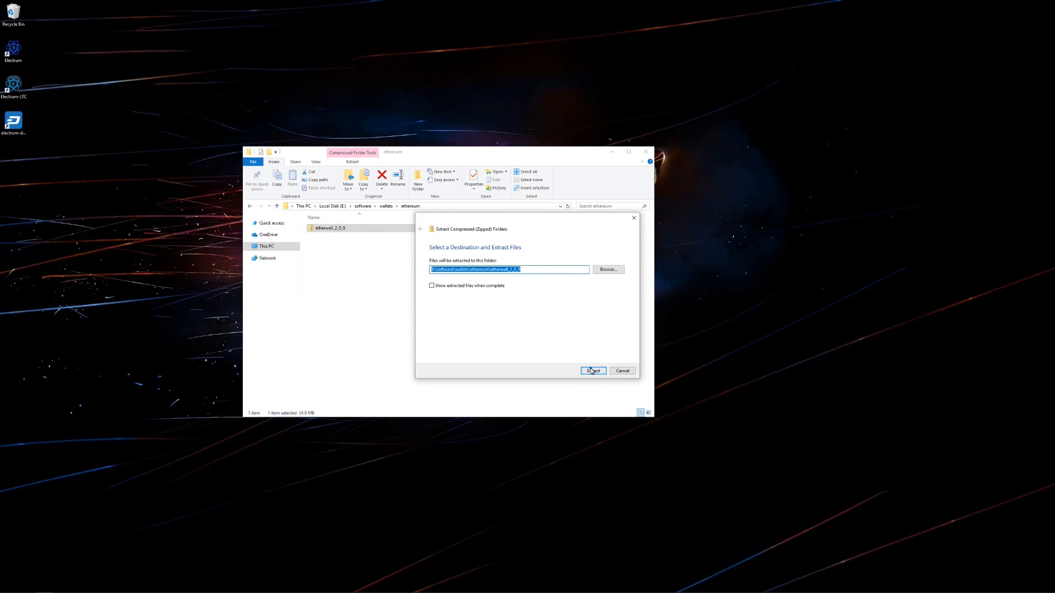
click(591, 371)
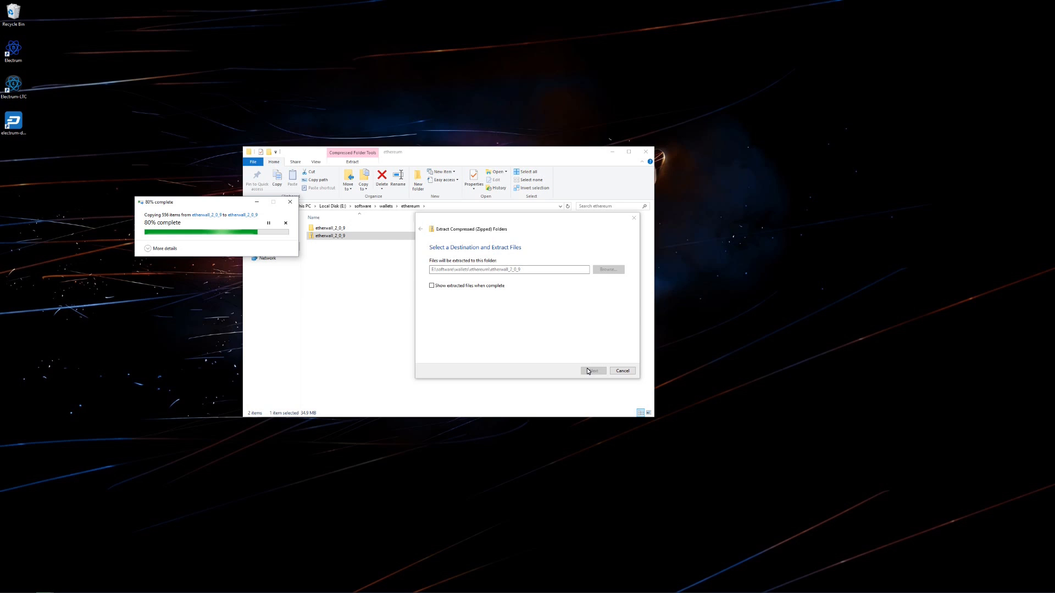
mouse_move(450, 374)
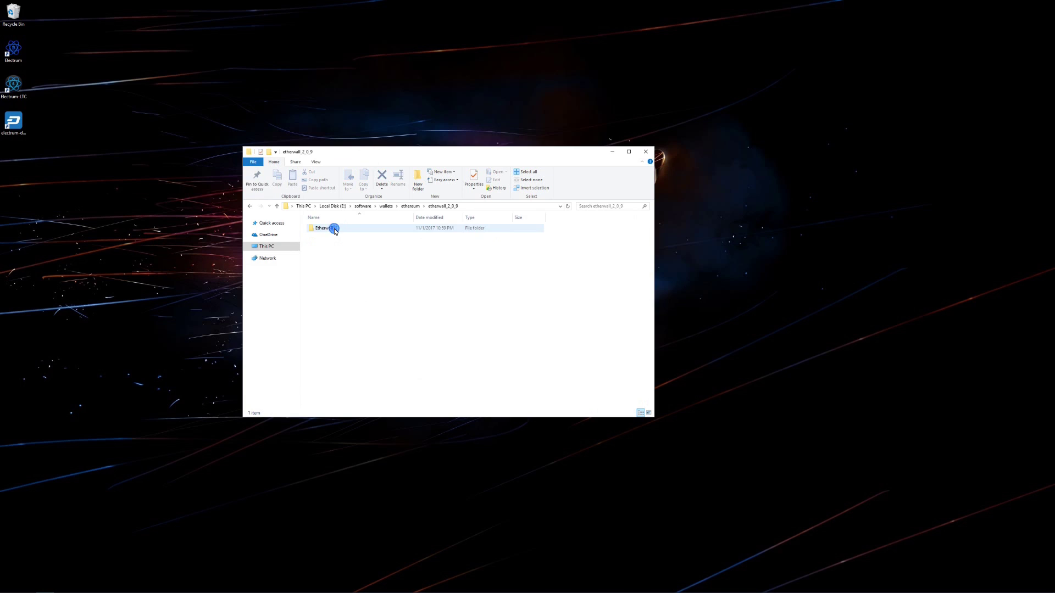
Open the extracted Etherwall folder and run Etherwall.exe
double_click(323, 227)
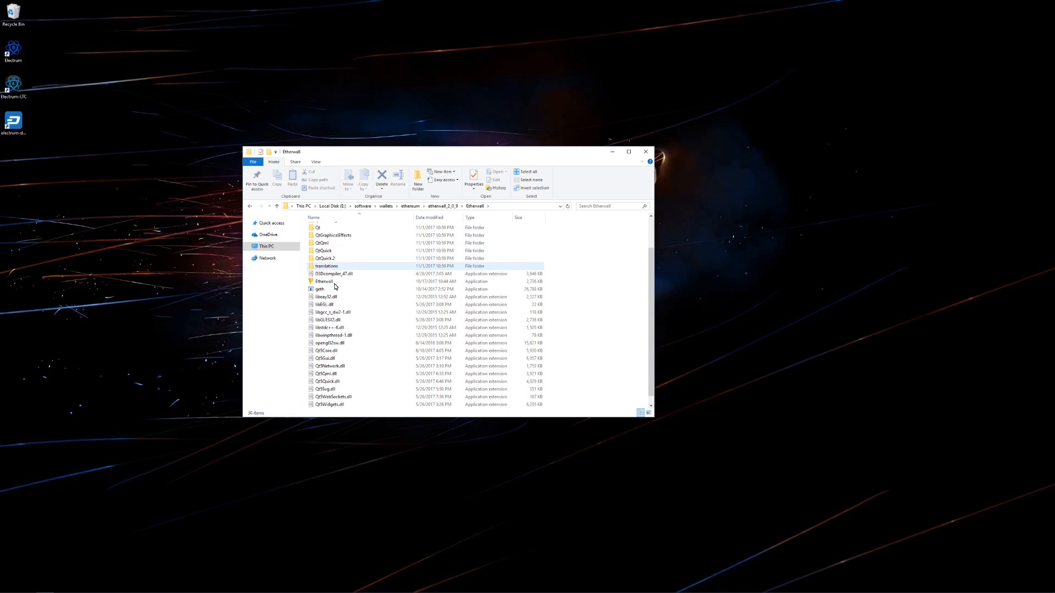
click(324, 281)
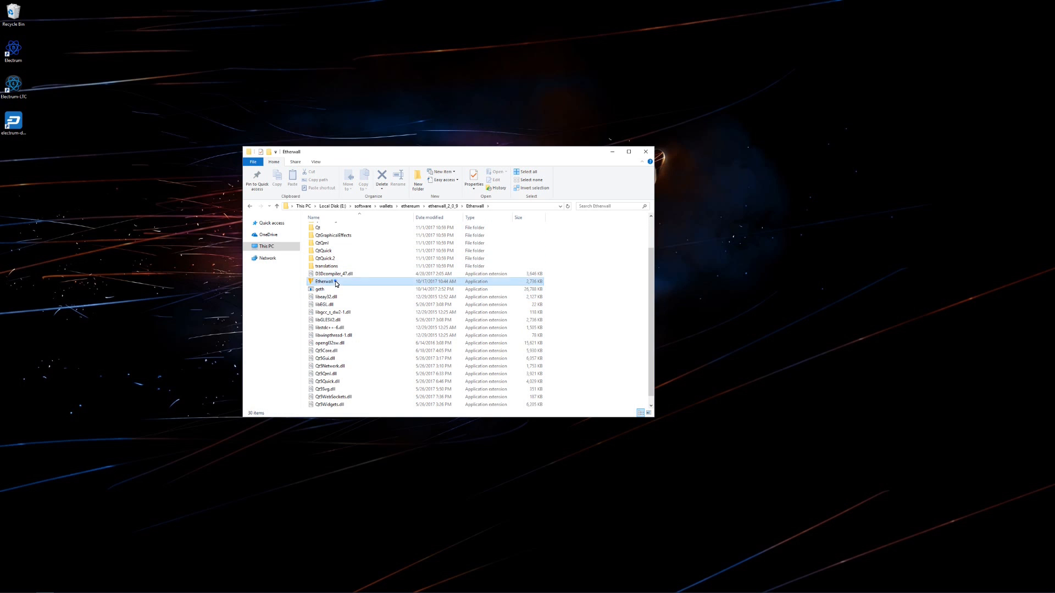
click(326, 281)
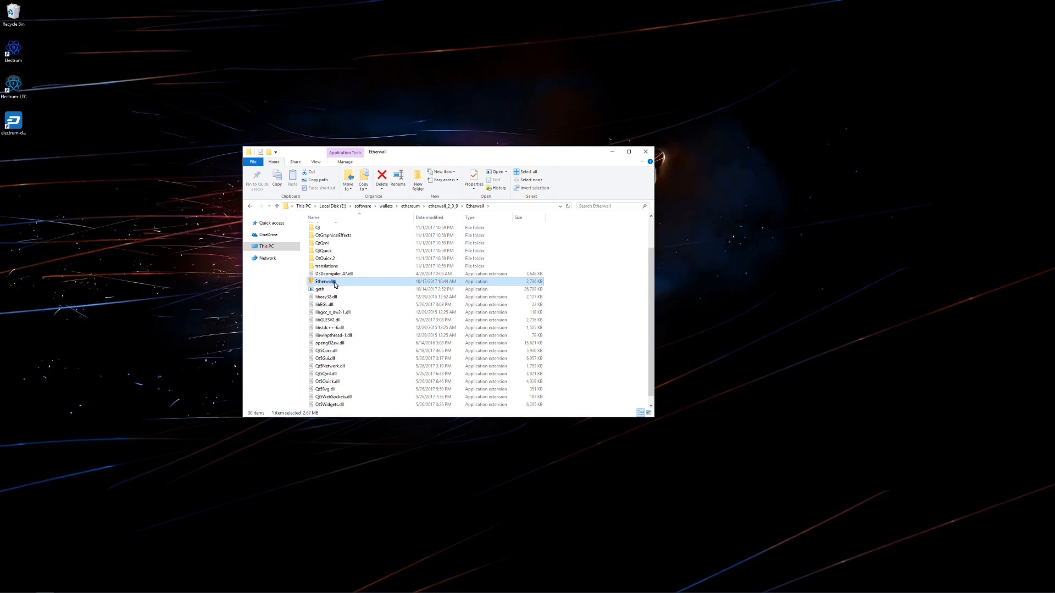
mouse_move(368, 280)
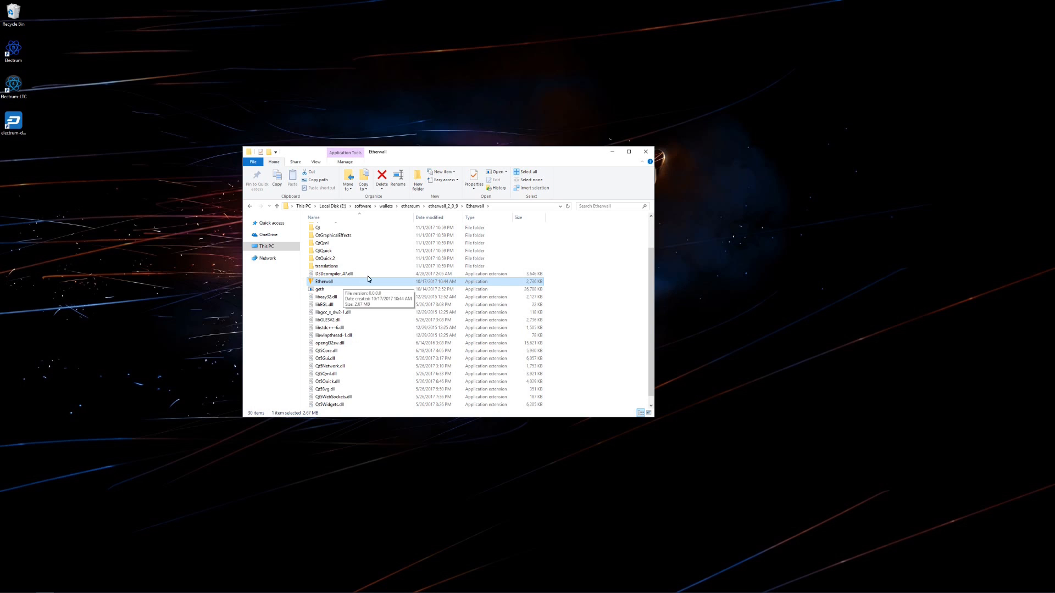
mouse_move(378, 273)
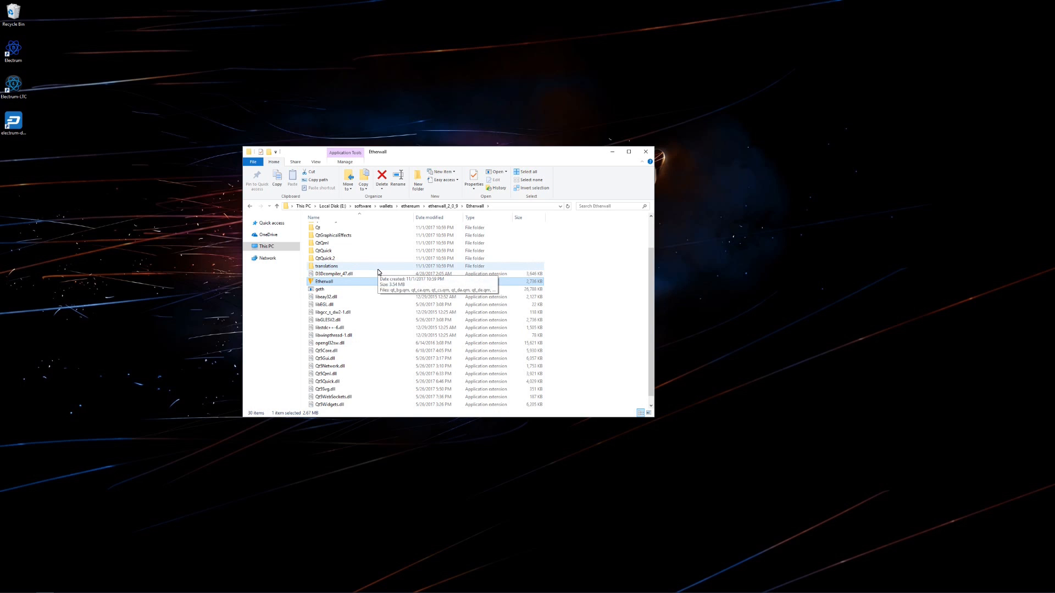
double_click(325, 281)
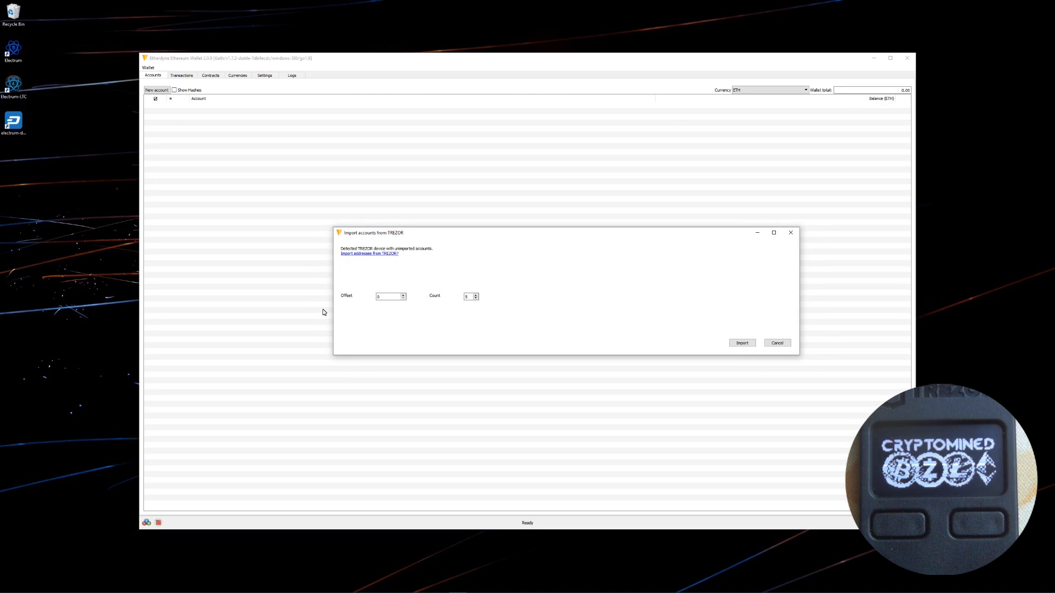
mouse_move(410, 287)
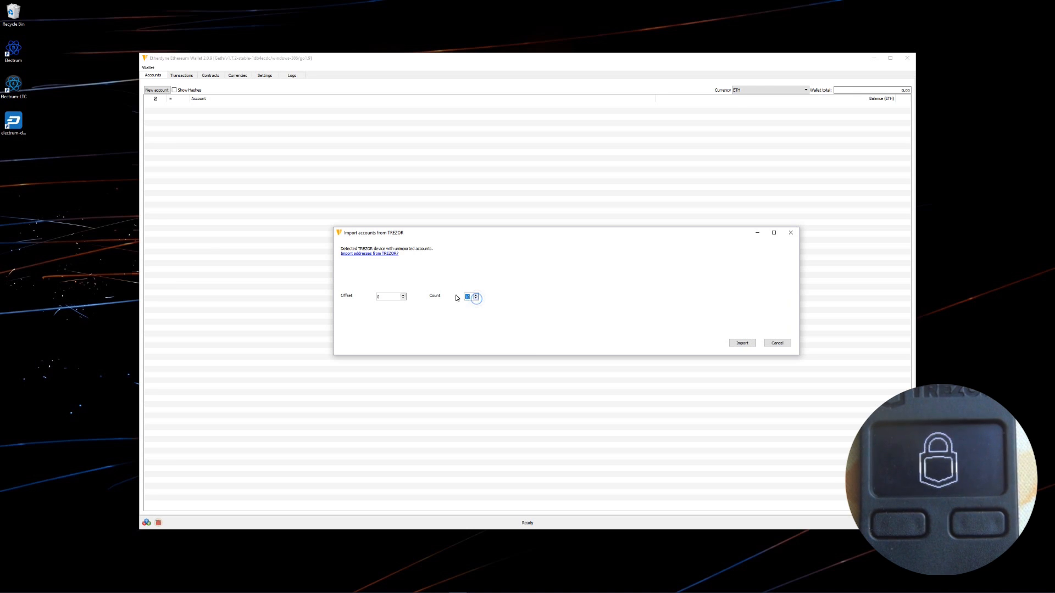
mouse_move(662, 326)
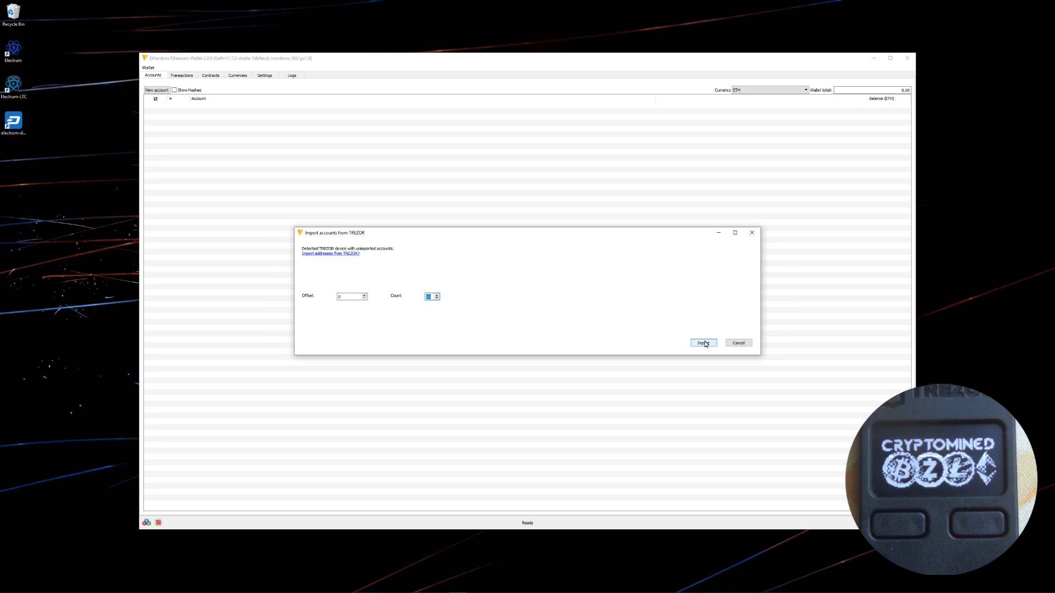
Import the accounts from the detected TREZOR, bringing up the device PIN prompt
click(702, 342)
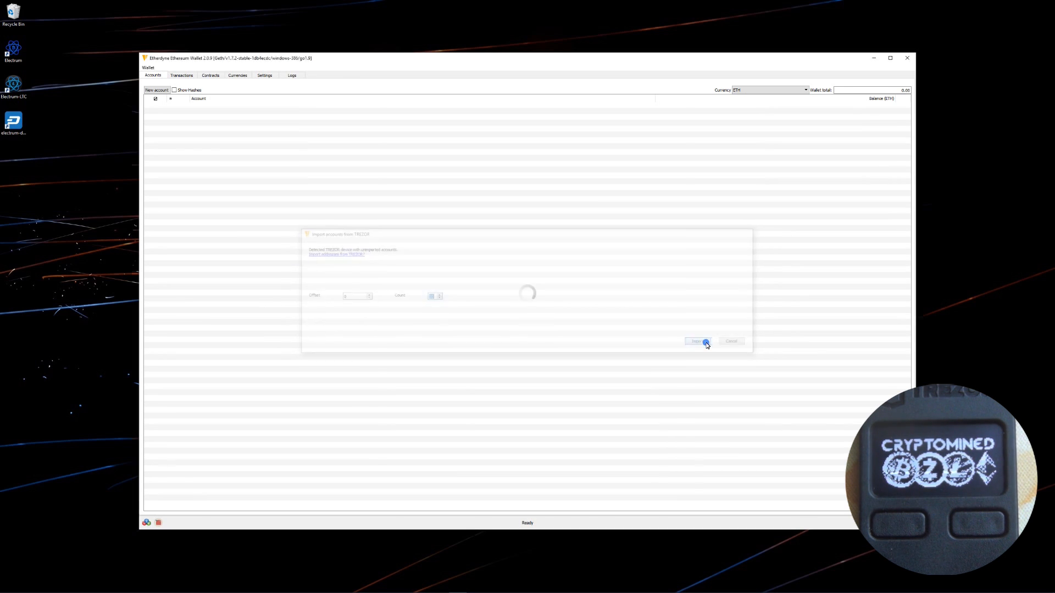
click(698, 341)
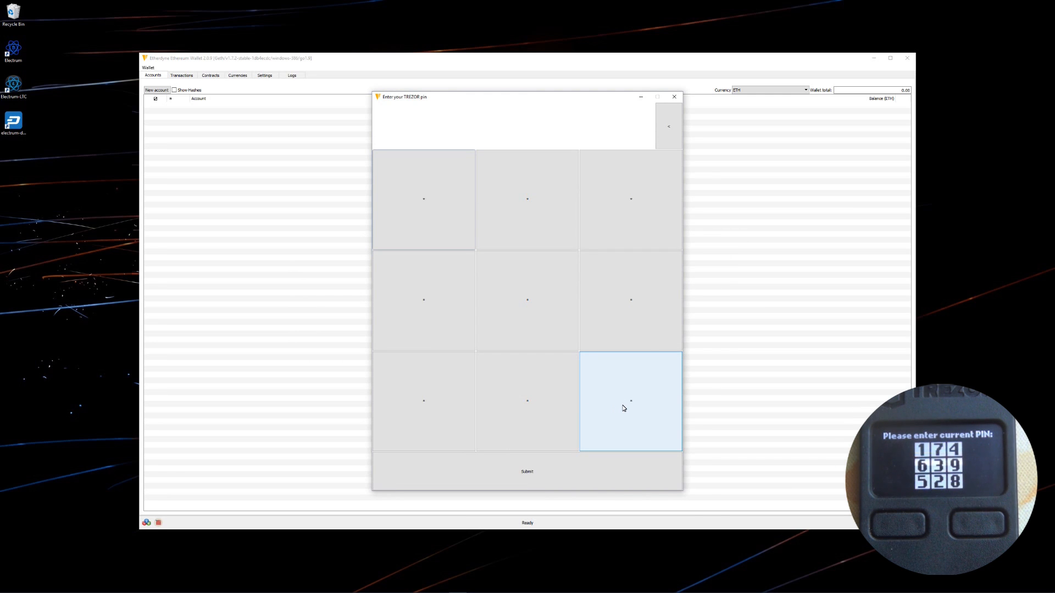
Enter the TREZOR PIN on the scrambled grid and submit it
click(630, 401)
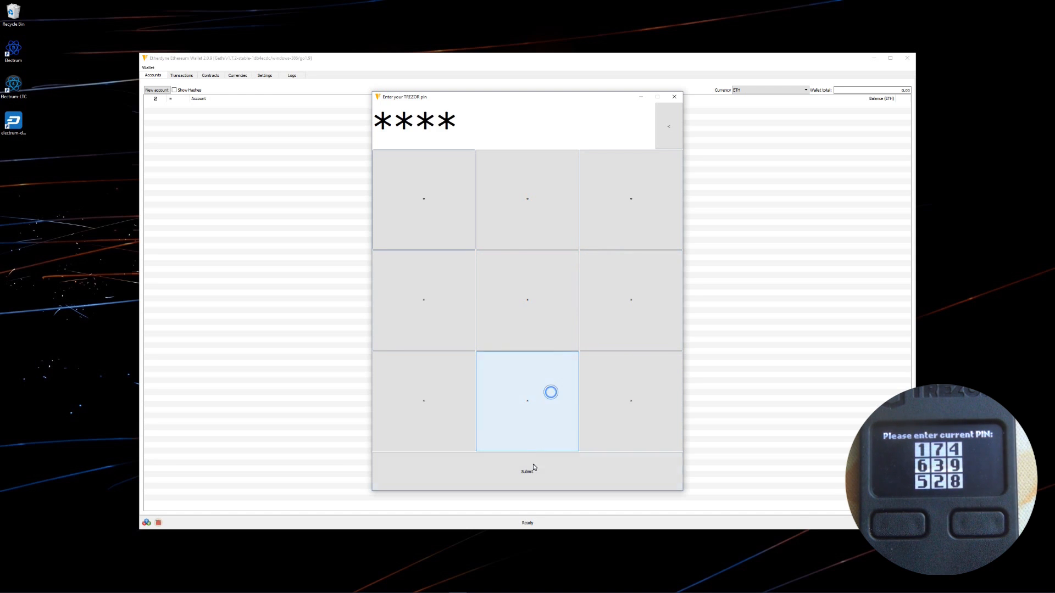
click(528, 471)
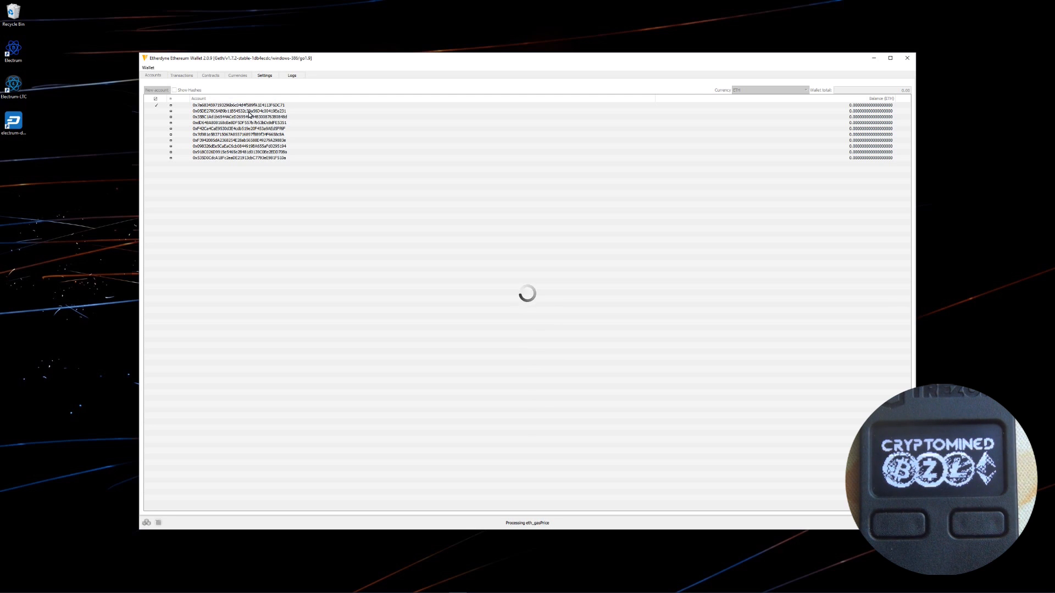
Let the ten zero-balance TREZOR accounts finish loading and select the second account
click(239, 111)
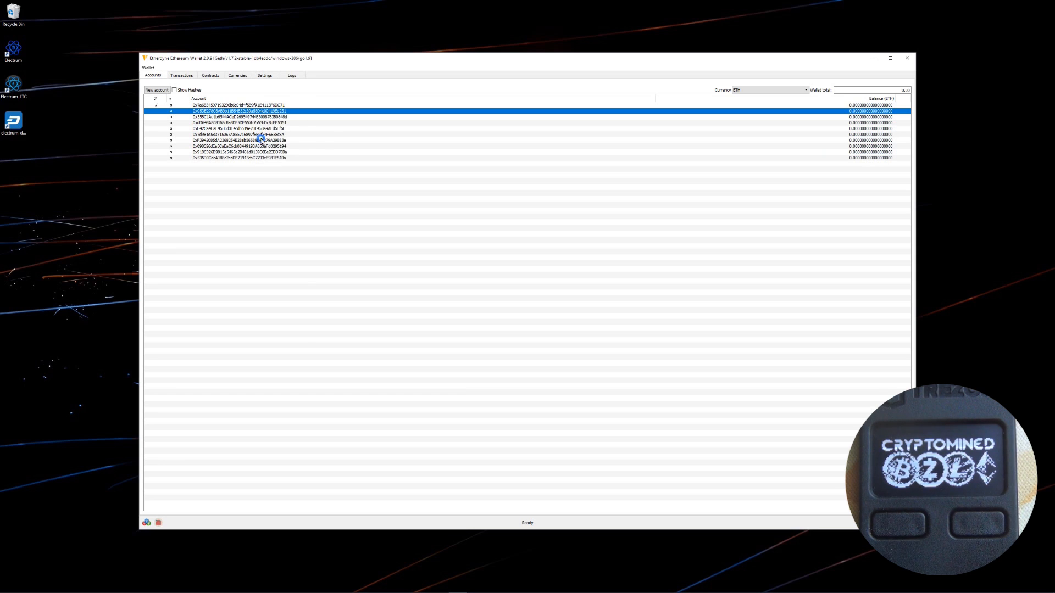
click(181, 75)
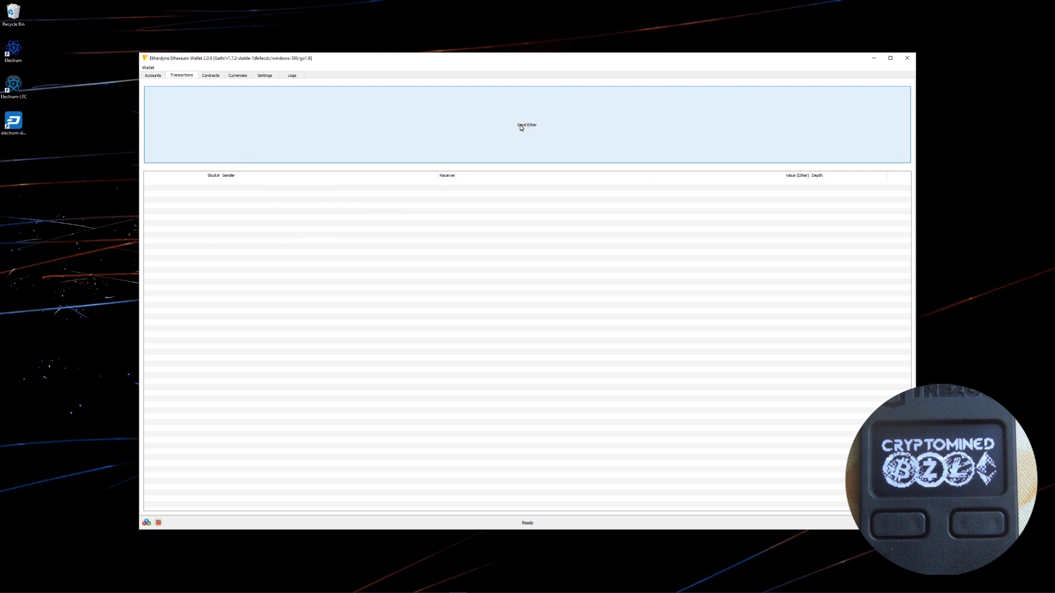
Start a Send Ether transaction with a value of 13 ether and send it
click(527, 125)
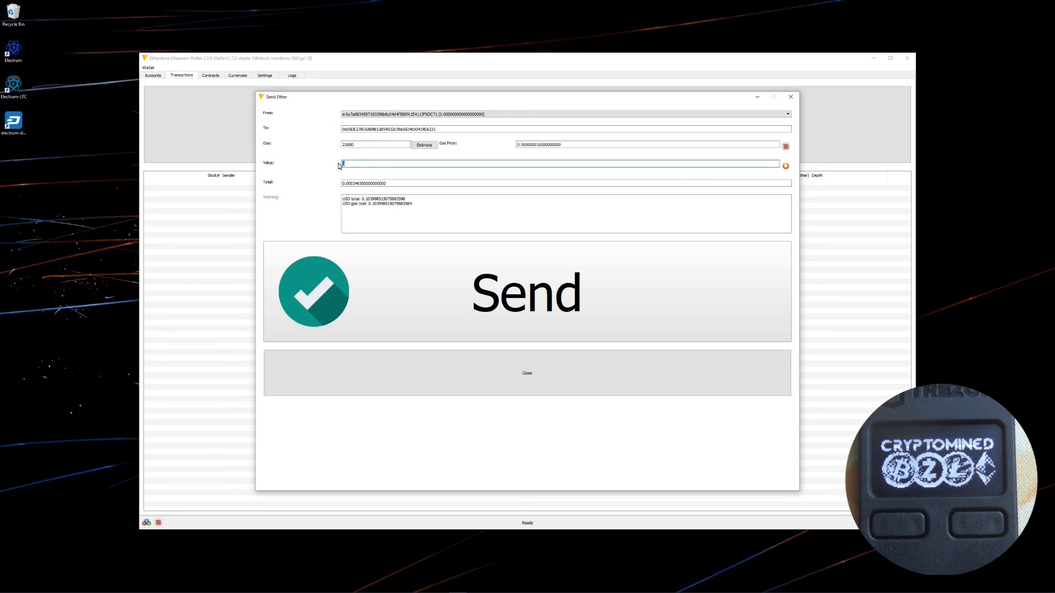
text(13)
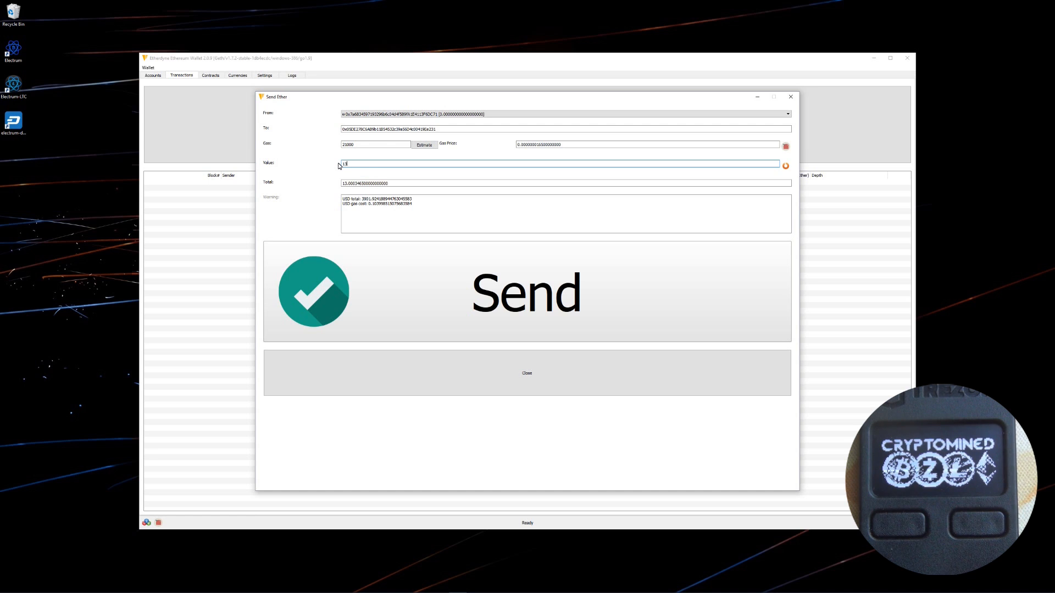
click(527, 291)
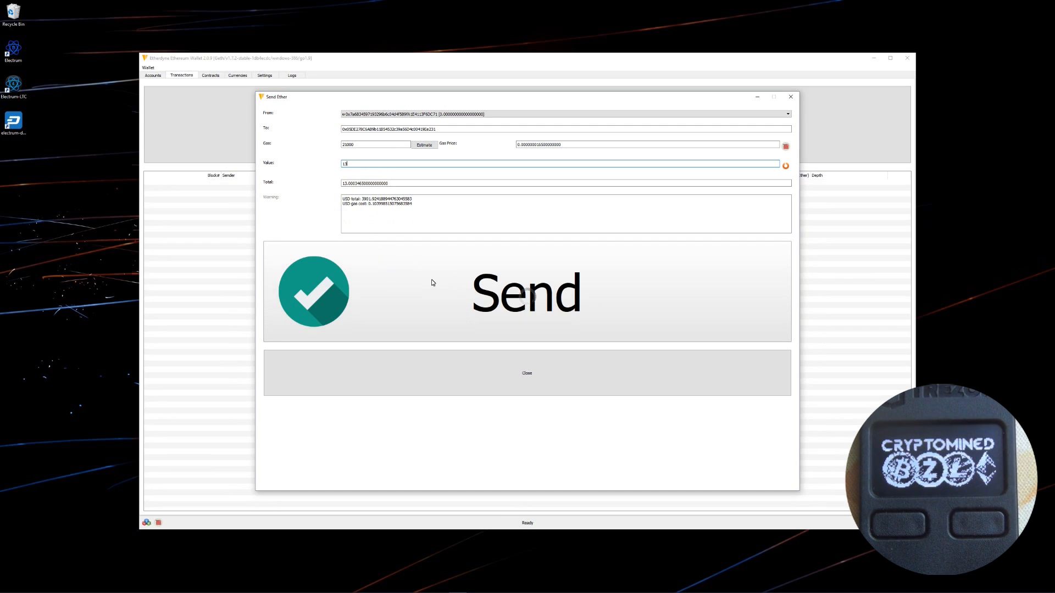
click(527, 292)
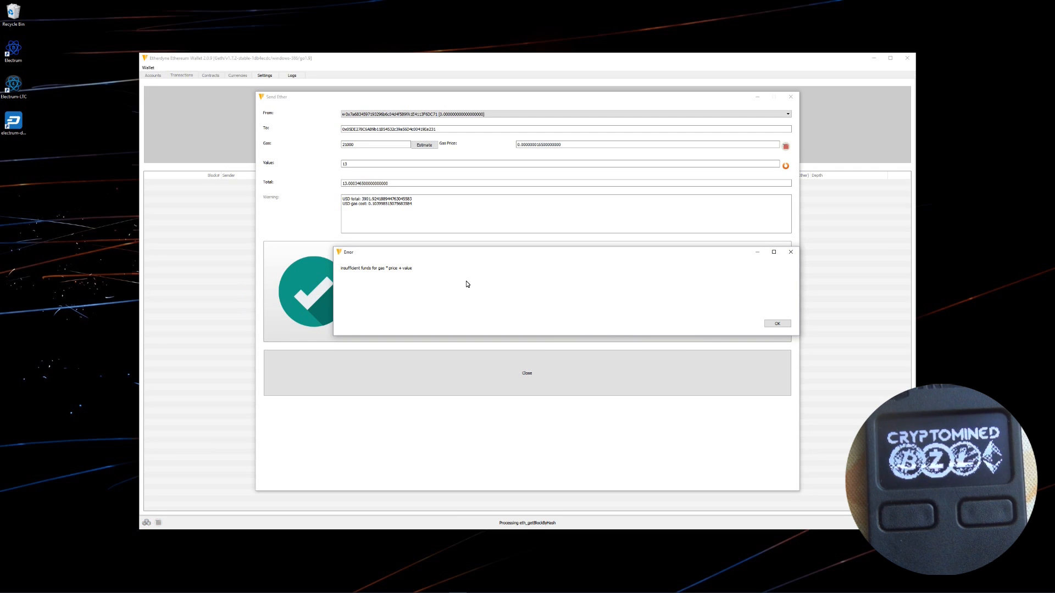
Dismiss the insufficient funds error and close the Send Ether form
click(776, 324)
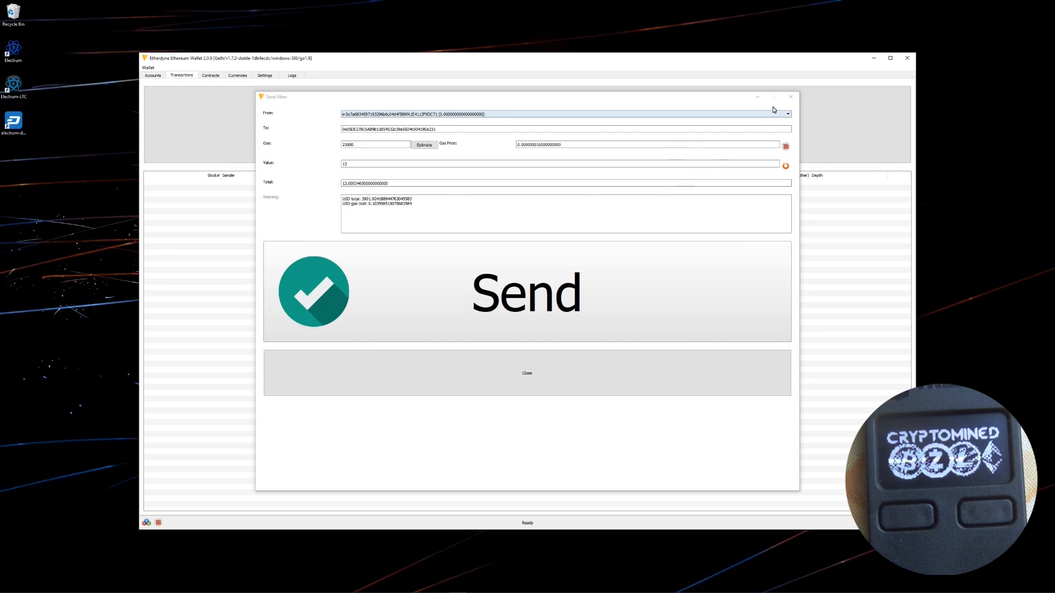
click(527, 372)
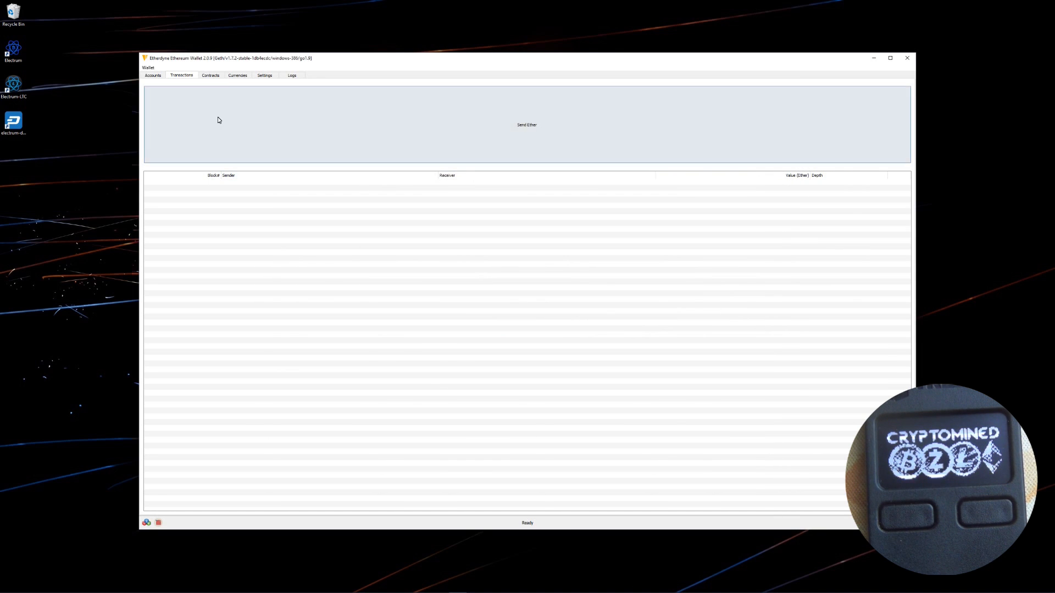
On the Contracts tab, open and close the Add Existing and Deploy New Contract forms unsaved
click(210, 75)
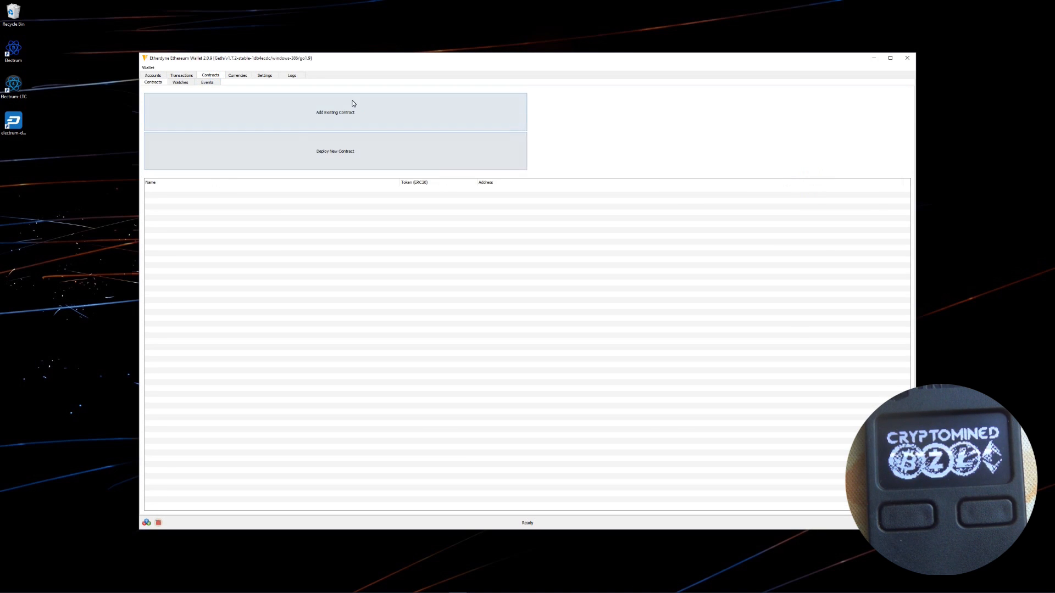
click(334, 112)
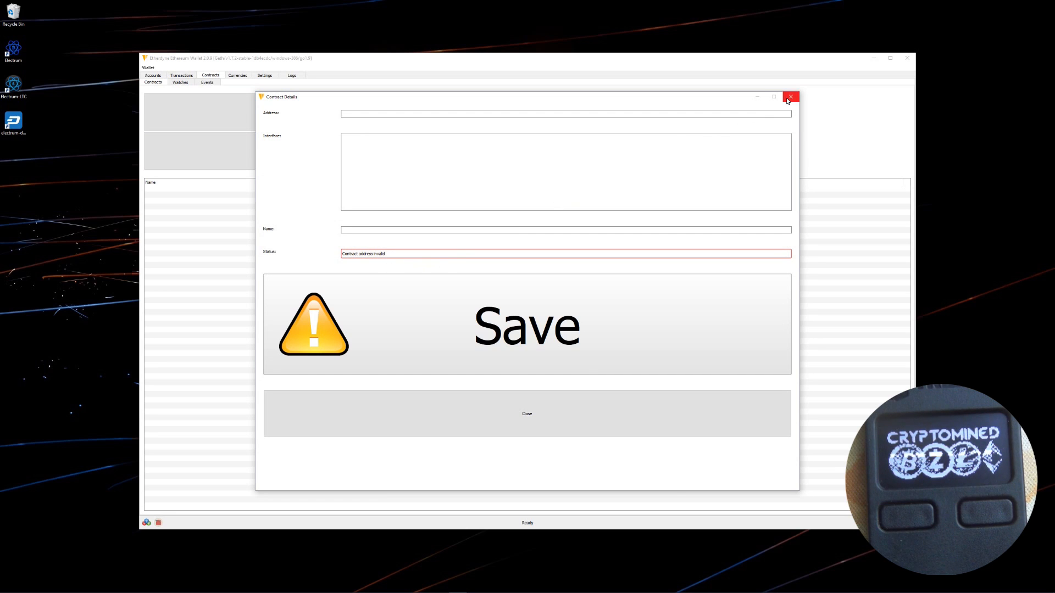
click(788, 96)
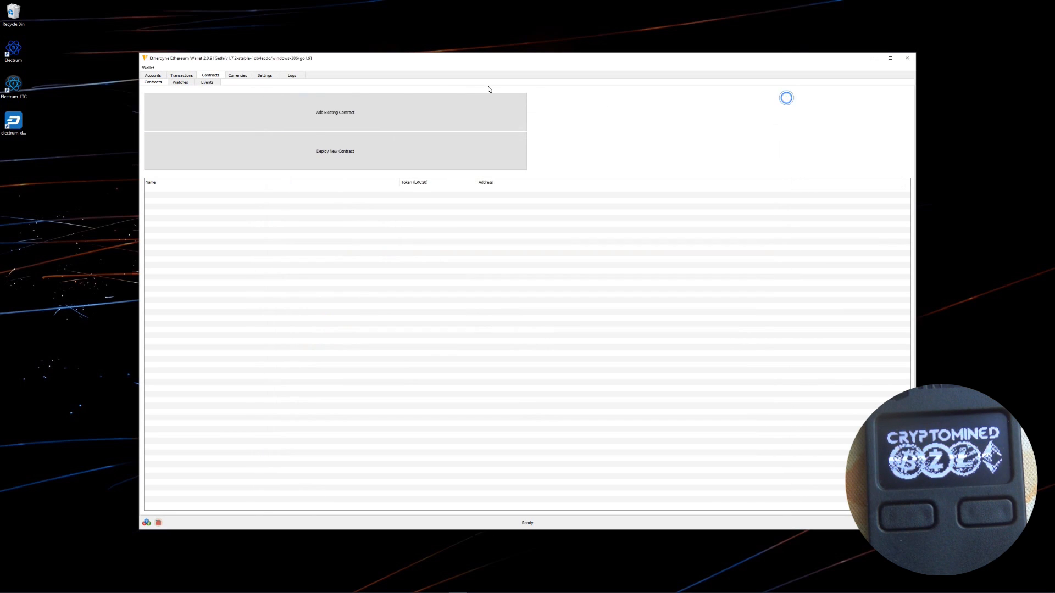
click(334, 151)
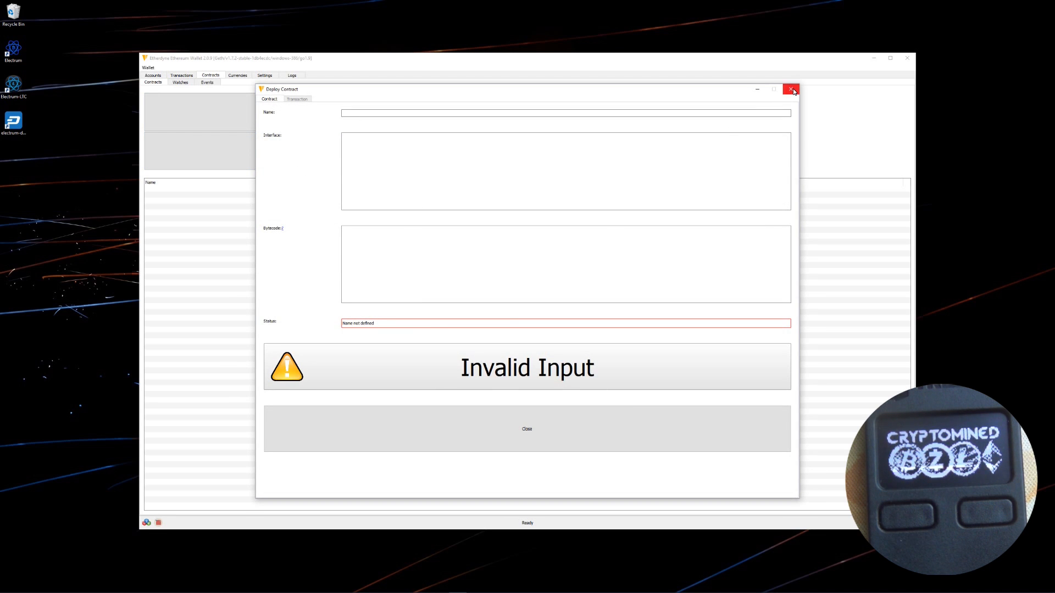
click(791, 89)
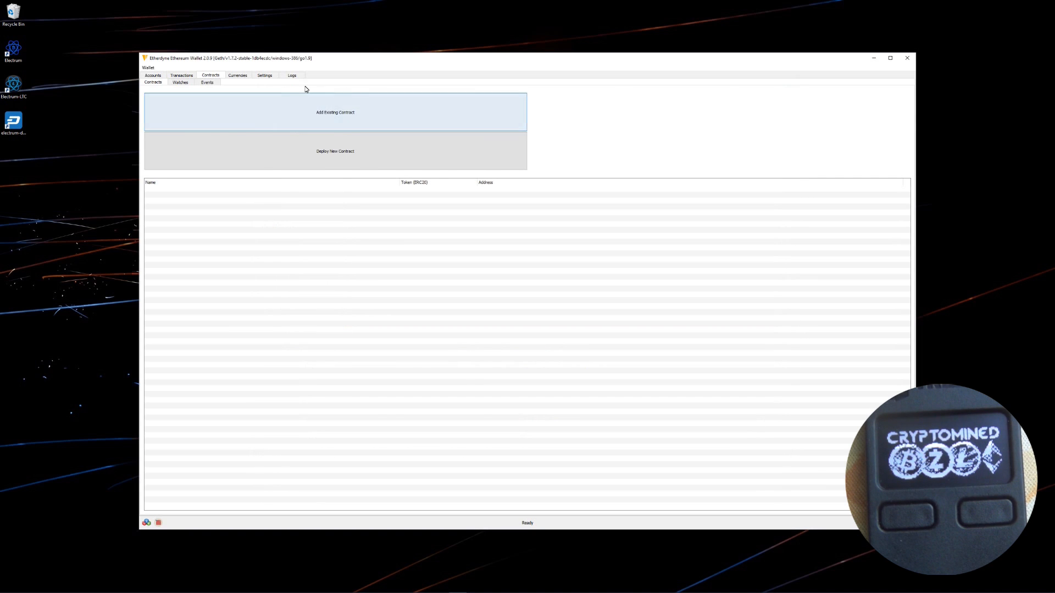
click(237, 75)
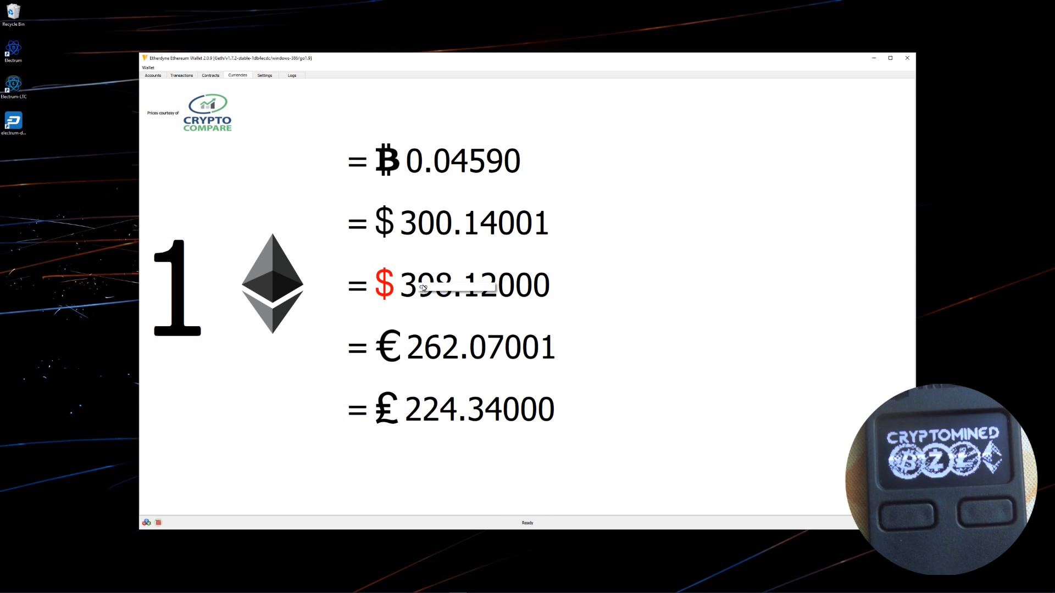
mouse_move(414, 354)
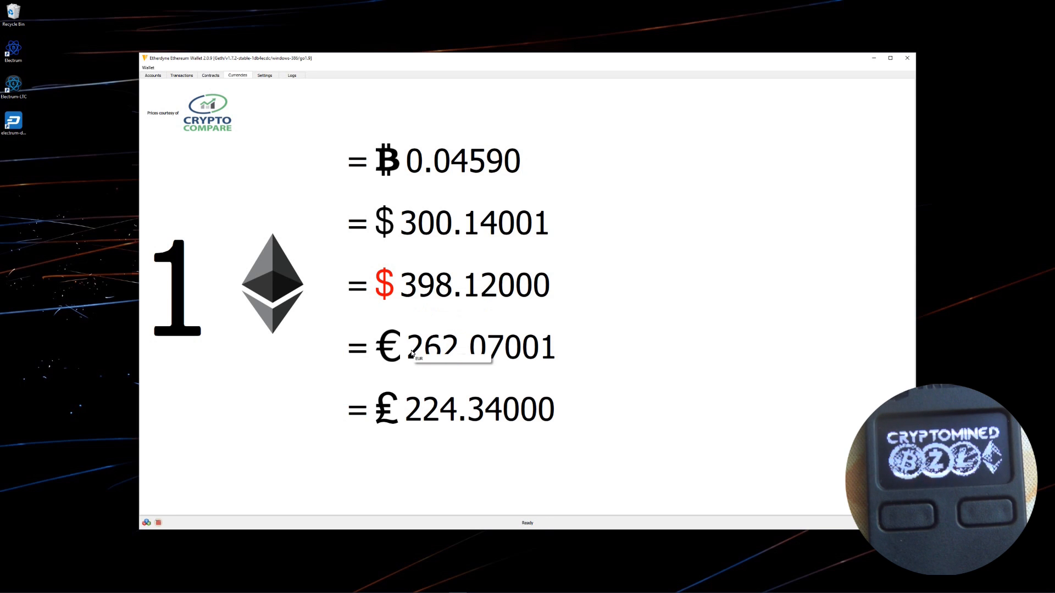
mouse_move(390, 402)
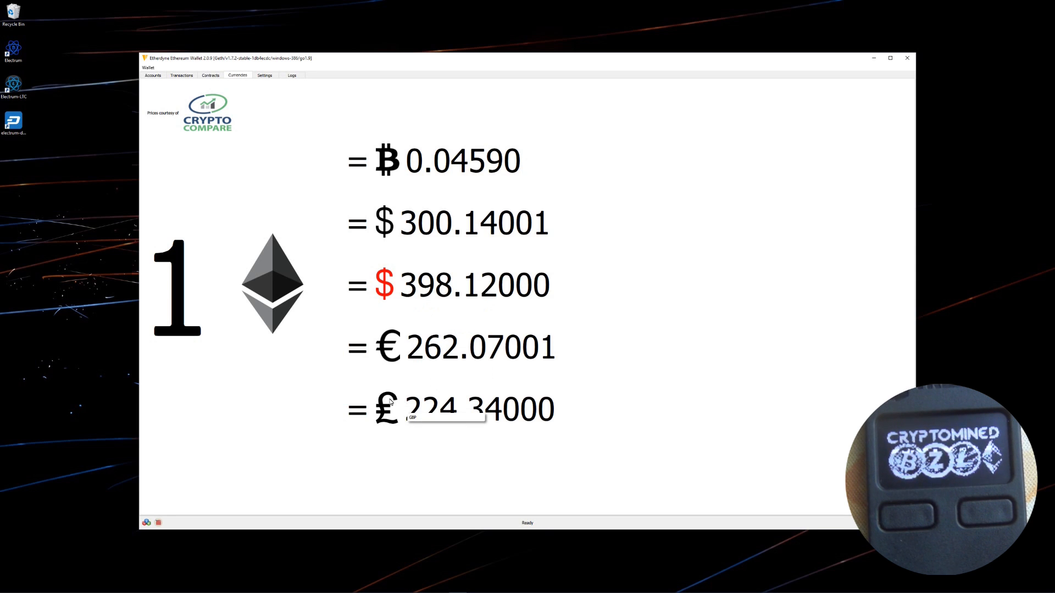
mouse_move(176, 287)
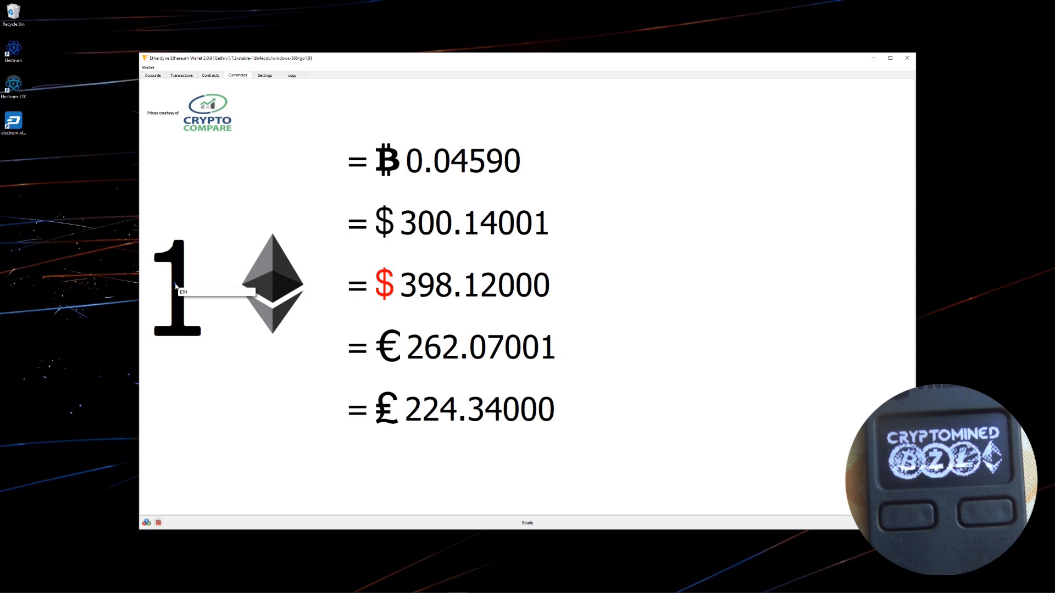
Review 1 ETH in bitcoin, dollars, euros and pounds, then open Settings
click(264, 74)
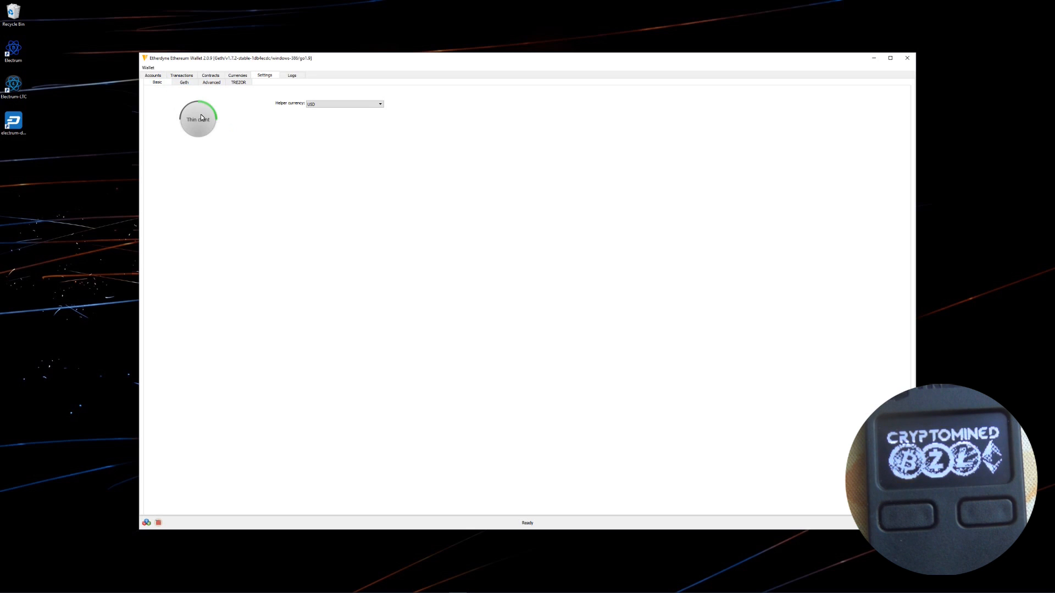
mouse_move(245, 98)
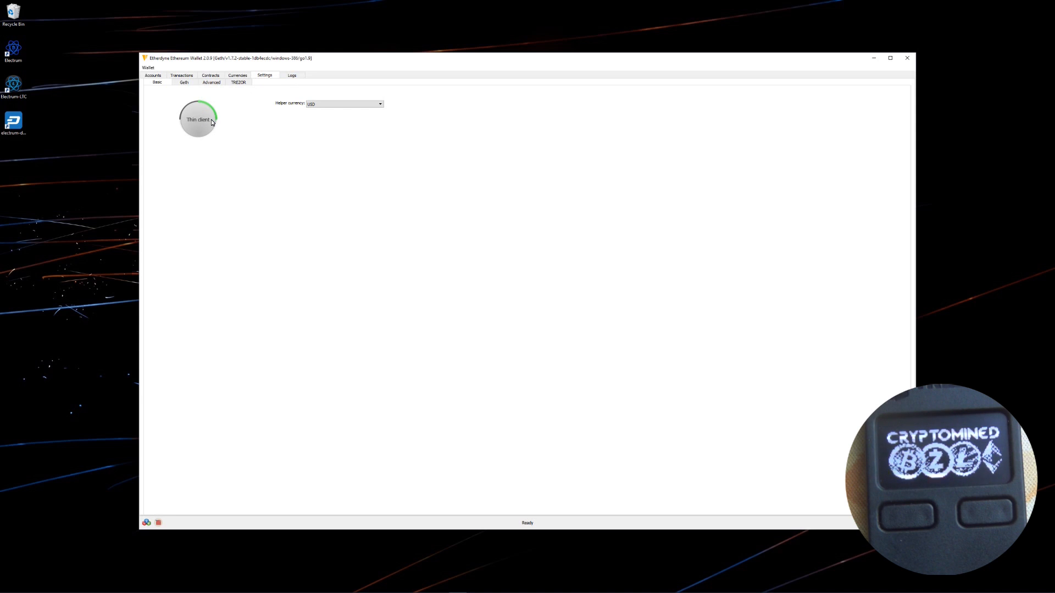
Turn thin client mode off and back on, dismissing the restart-required warning
click(198, 119)
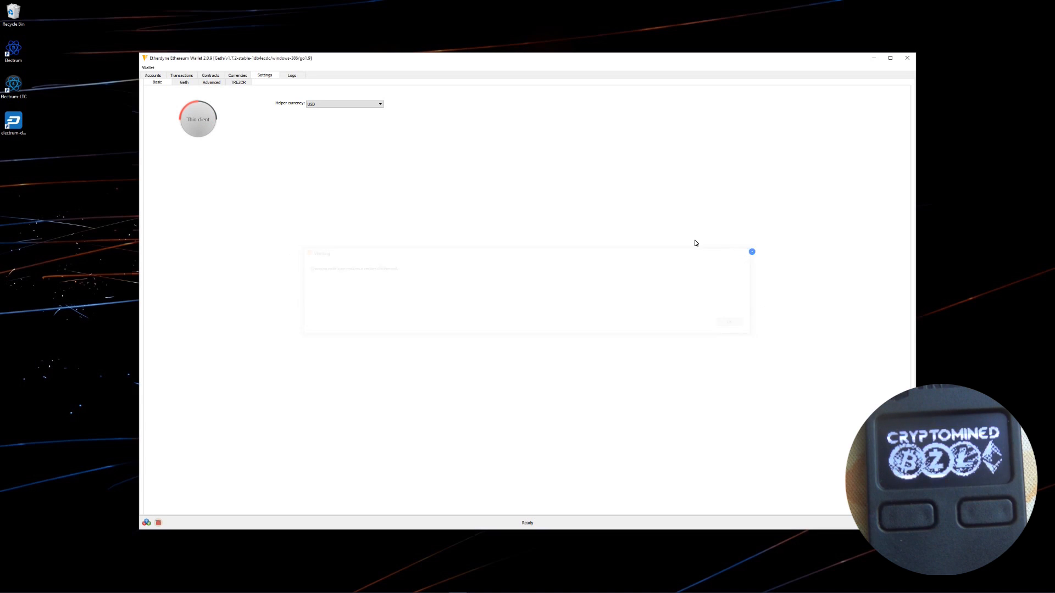
click(198, 118)
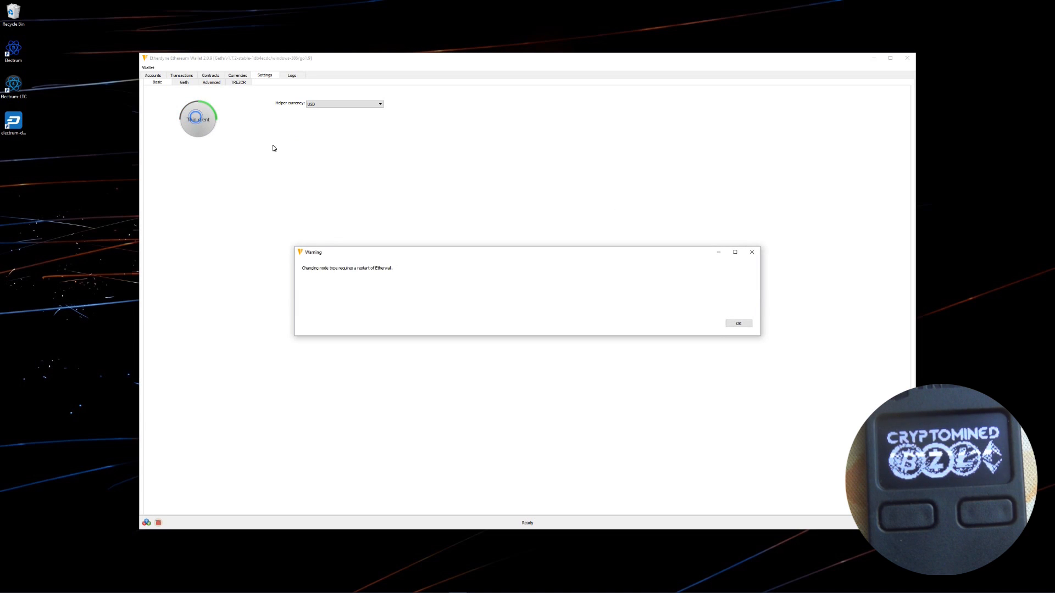
click(737, 323)
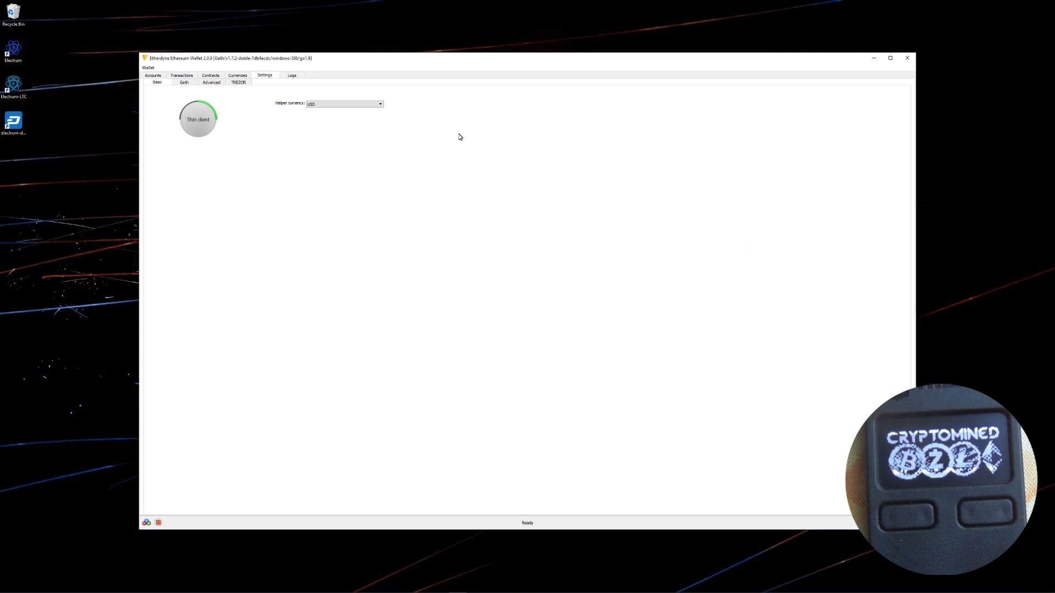
Keep USD as the helper currency and go back to the Accounts list
click(380, 103)
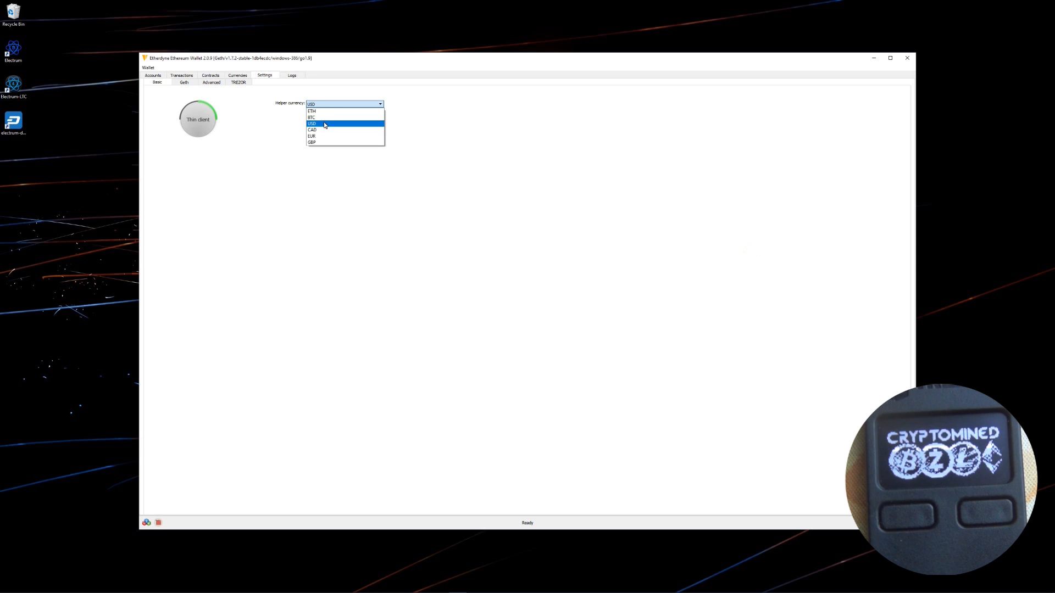
click(311, 123)
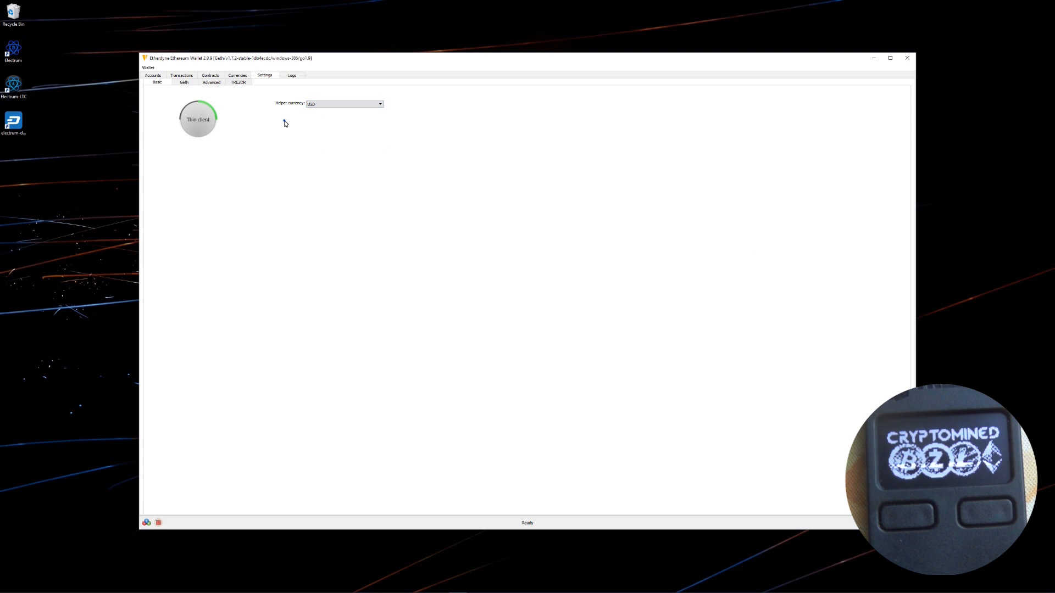
click(152, 75)
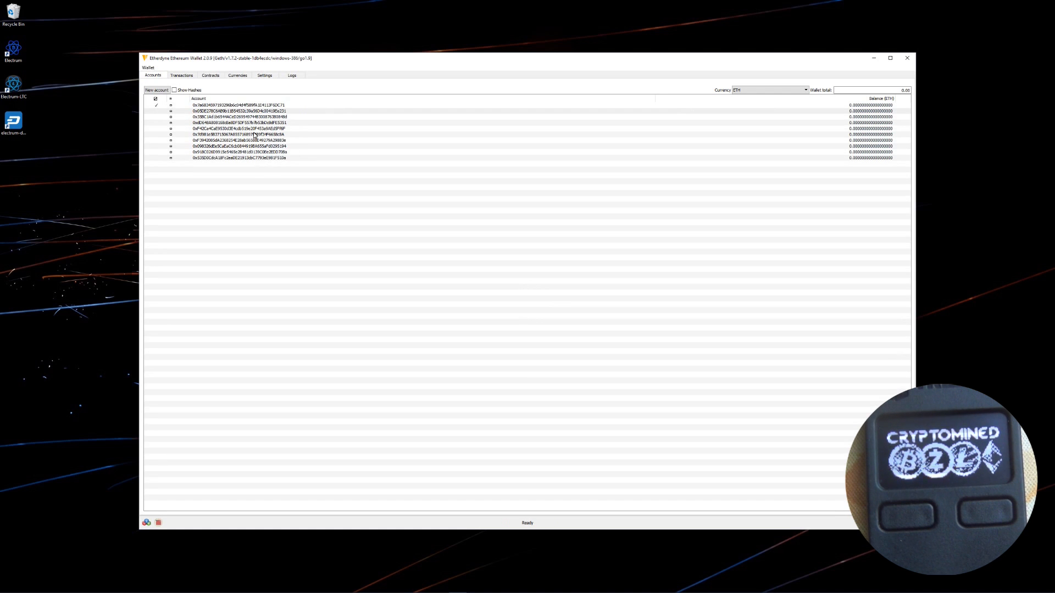
mouse_move(405, 117)
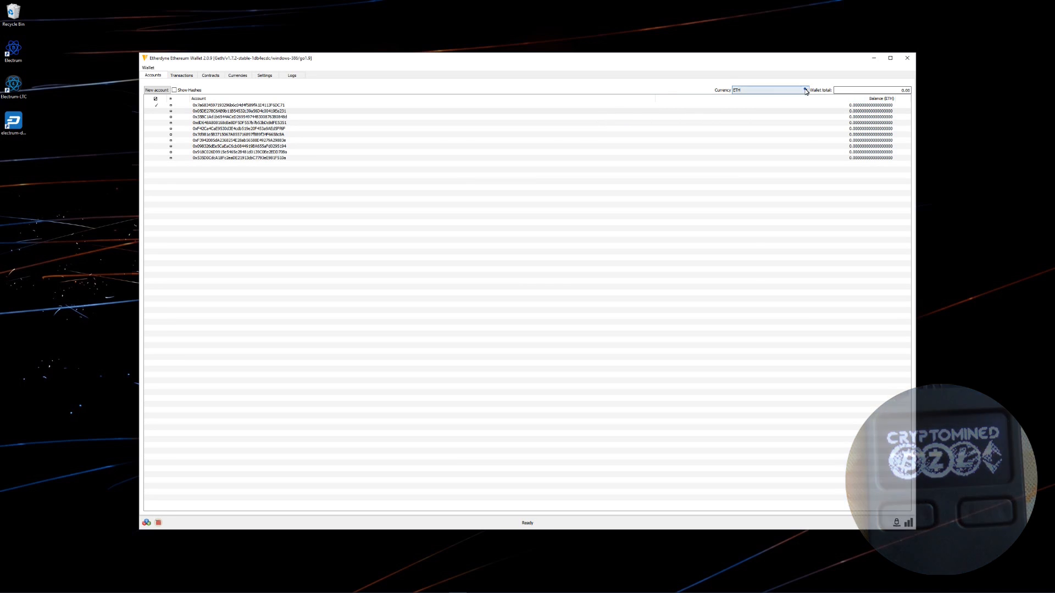
Open the Accounts page Currency dropdown offering ETH, BTC, USD, CAD, EUR and GBP
click(804, 90)
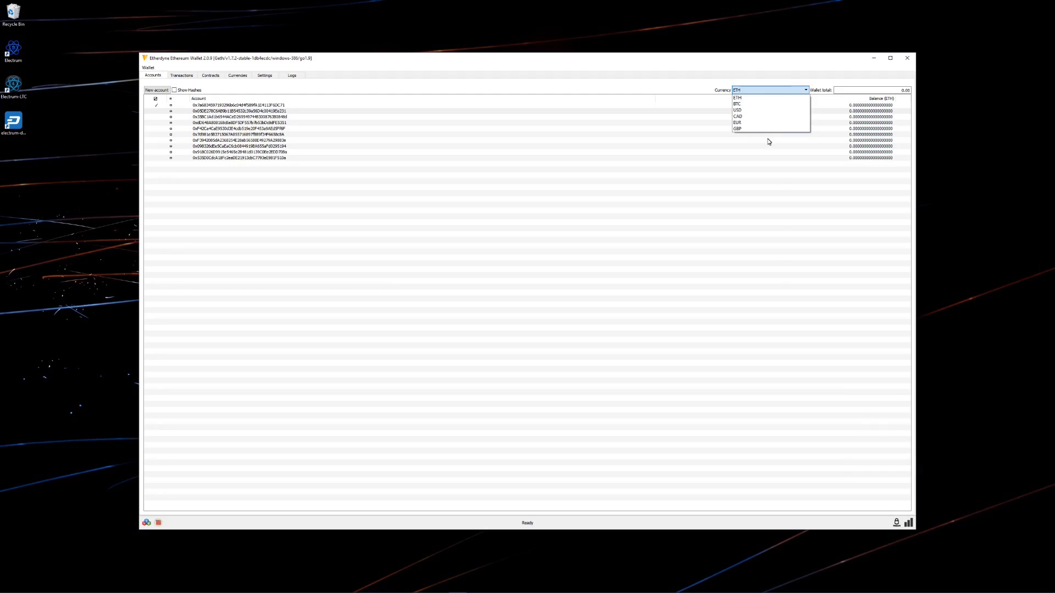